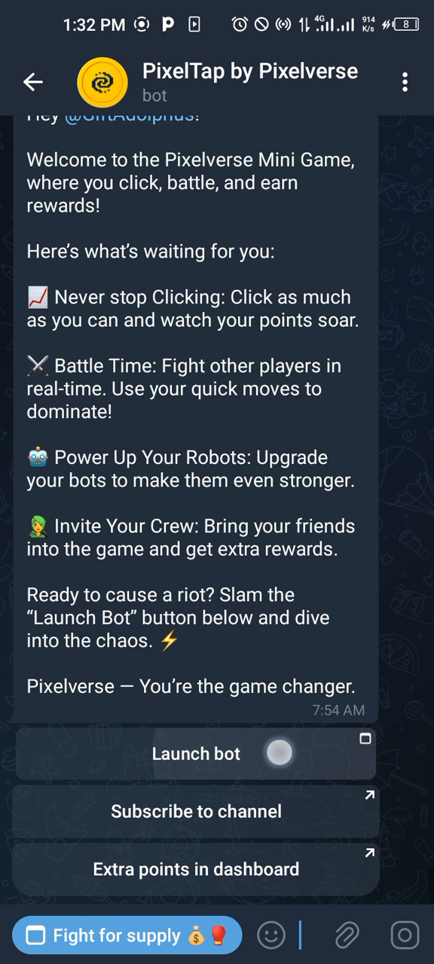
- Launch the PixelTap game and bring up the Connect Wallet list of exchanges
left_click(196, 753)
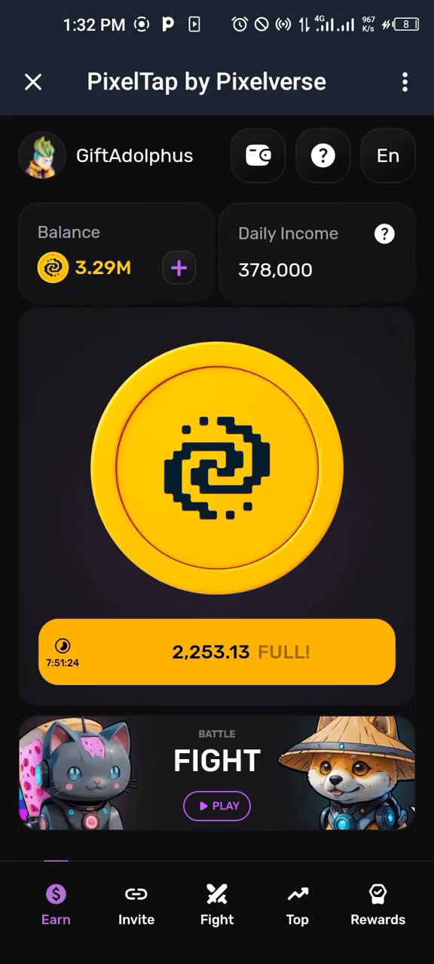
left_click(257, 157)
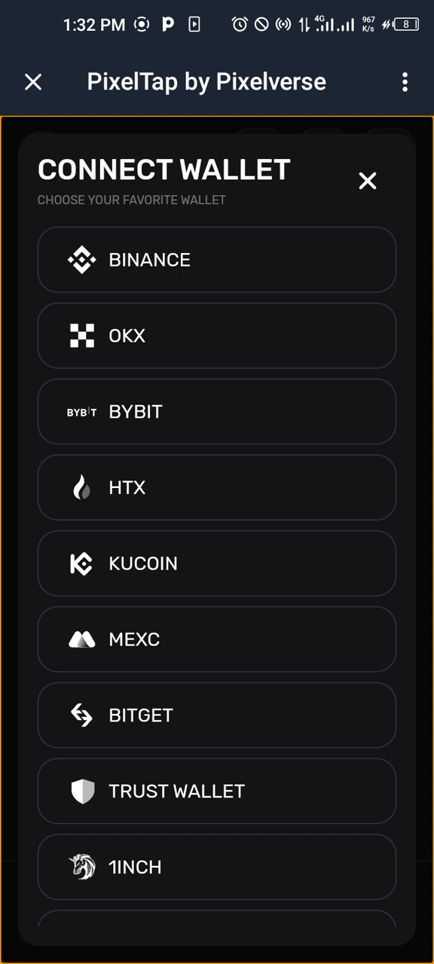
scroll("down", 3)
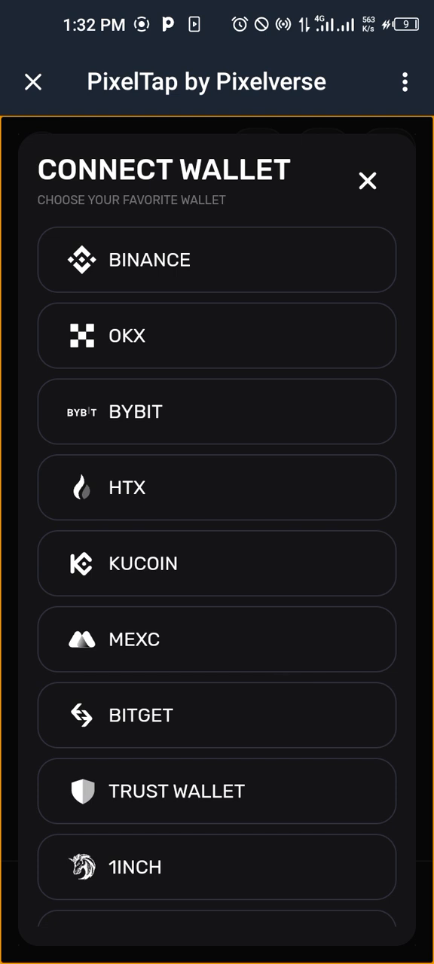
- Choose Binance as the wallet and confirm already having a Binance account
left_click(217, 259)
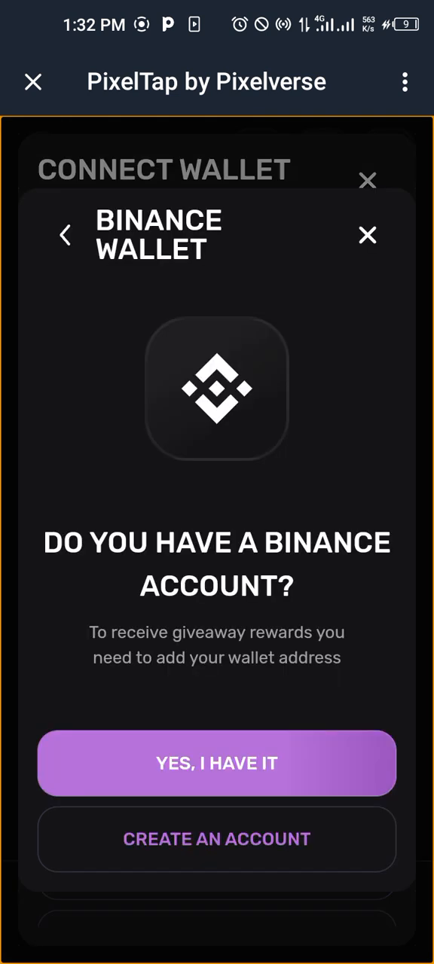
left_click(217, 762)
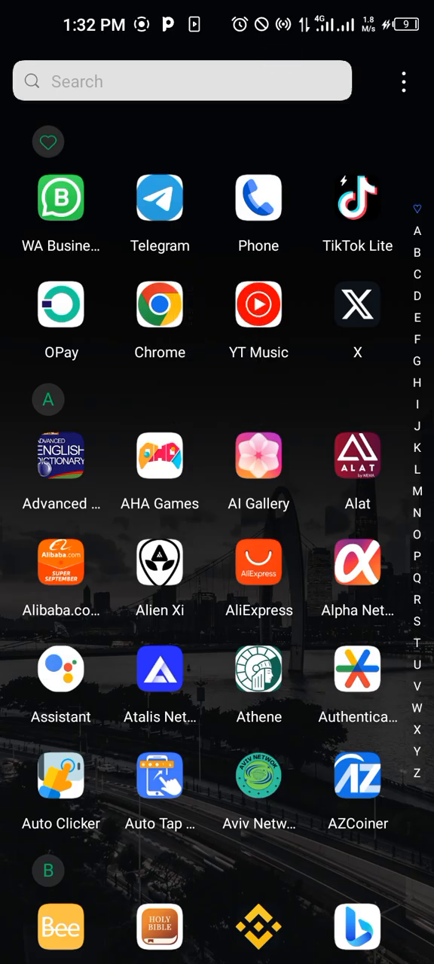
- In Binance, copy the USDT deposit address on the Ethereum (ERC20) network
type("Bi")
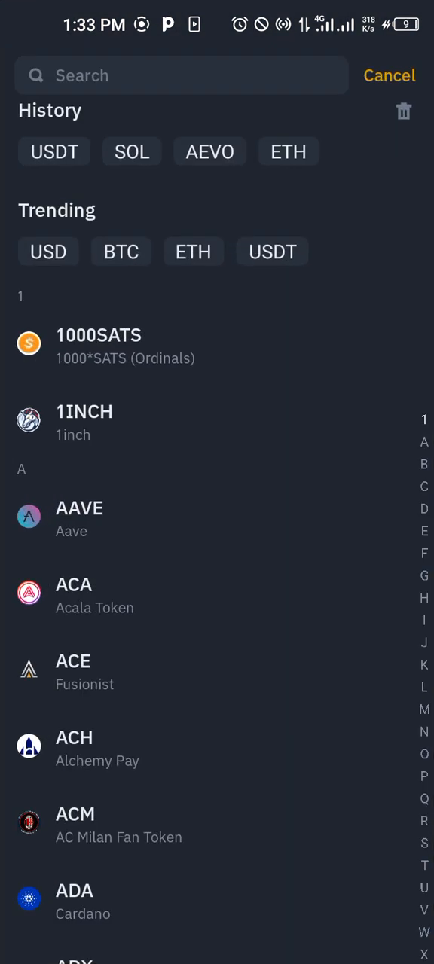
left_click(55, 150)
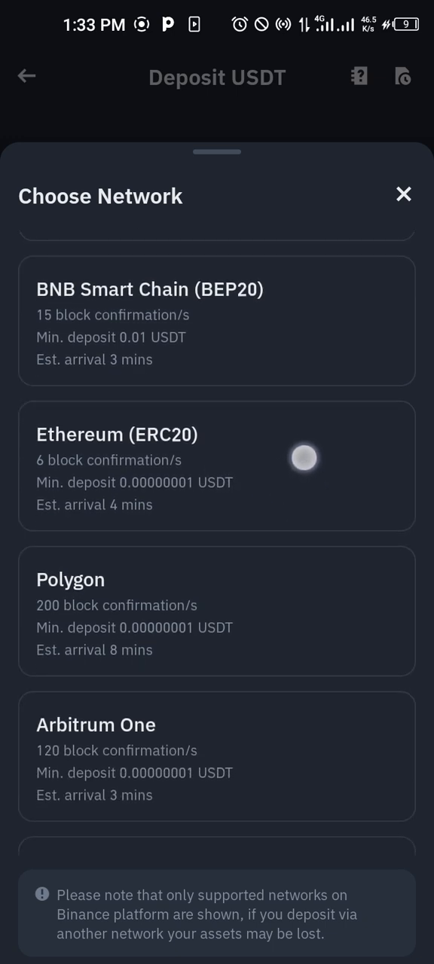
scroll("down", 3)
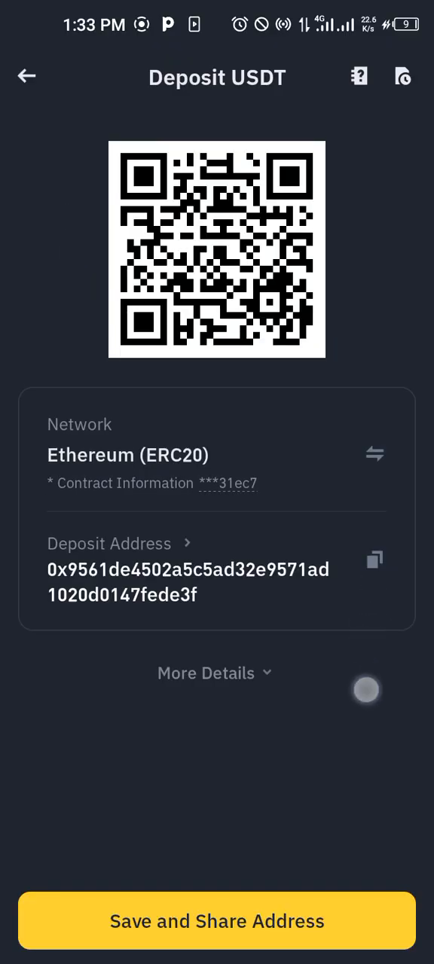
left_click(373, 560)
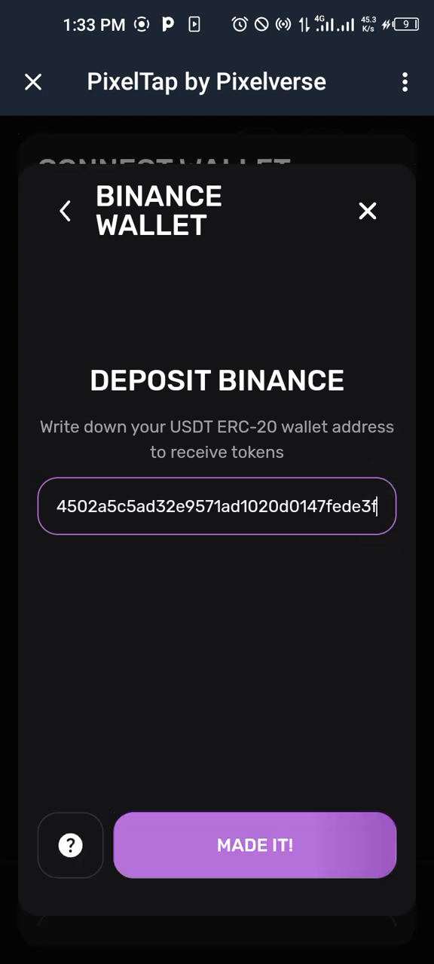
- Submit the pasted Binance address with MADE IT!, dismiss the confirmation, and reopen the wallet list
left_click(254, 844)
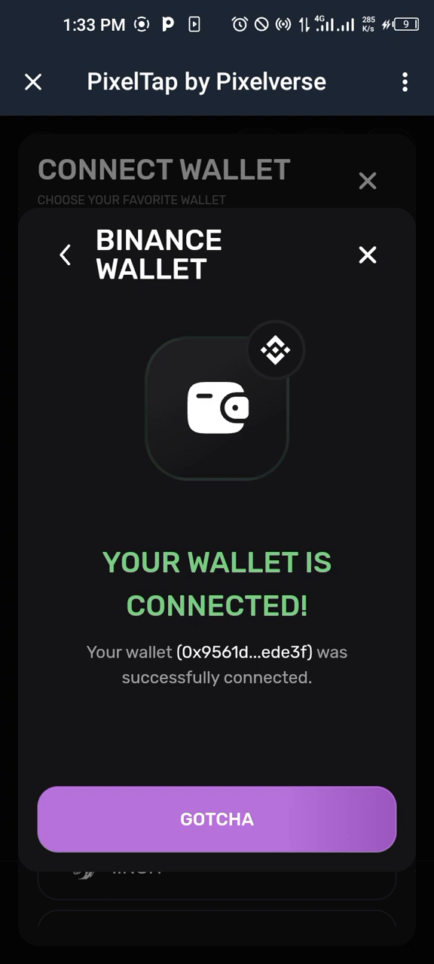
left_click(217, 819)
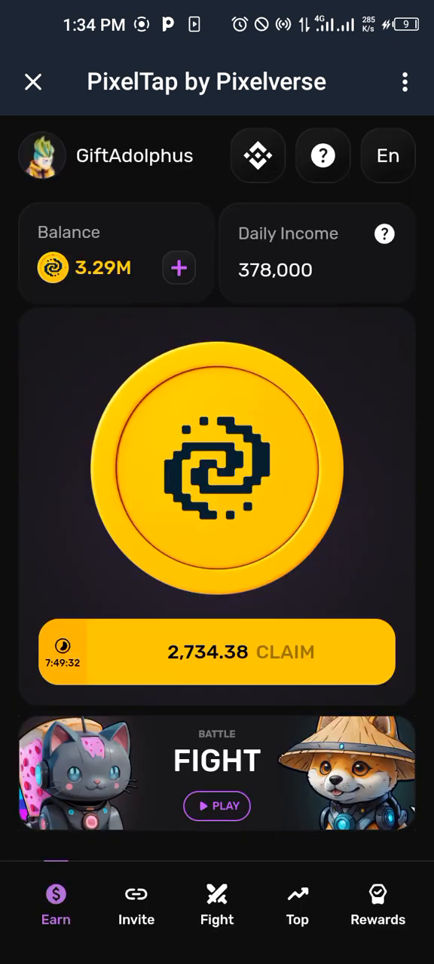
left_click(257, 157)
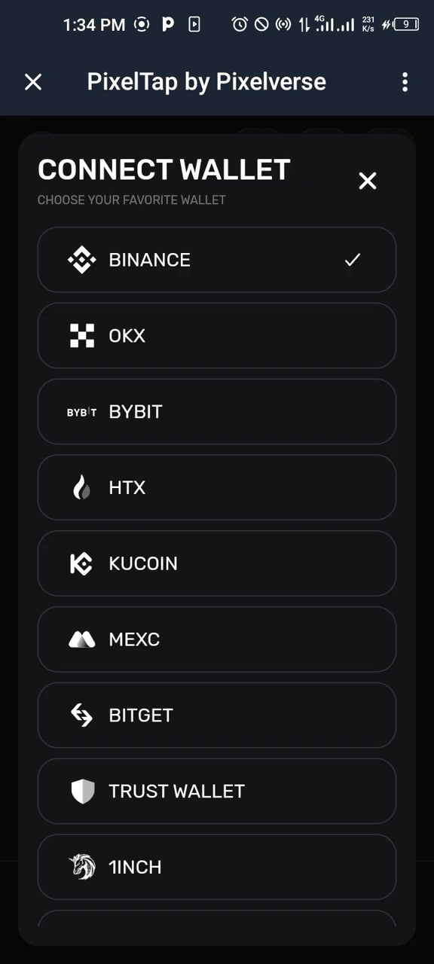
- Choose Bybit as the wallet, confirm having a Bybit account, and head to the Bybit app
left_click(389, 273)
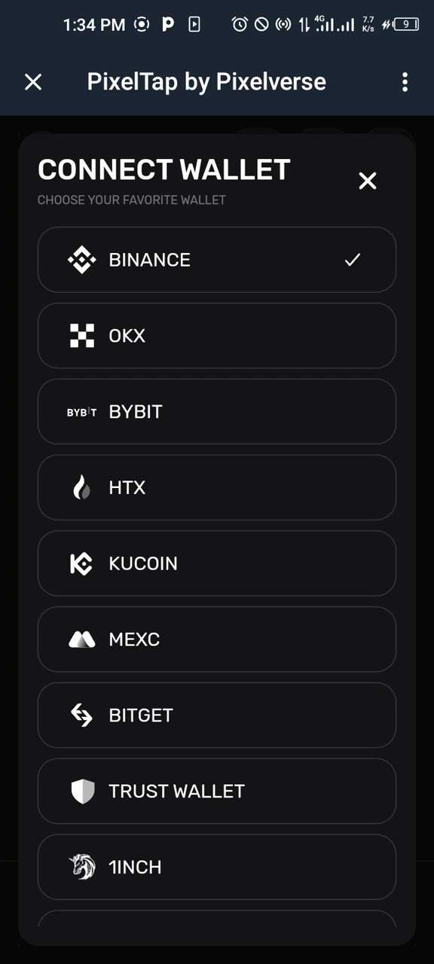
left_click(217, 411)
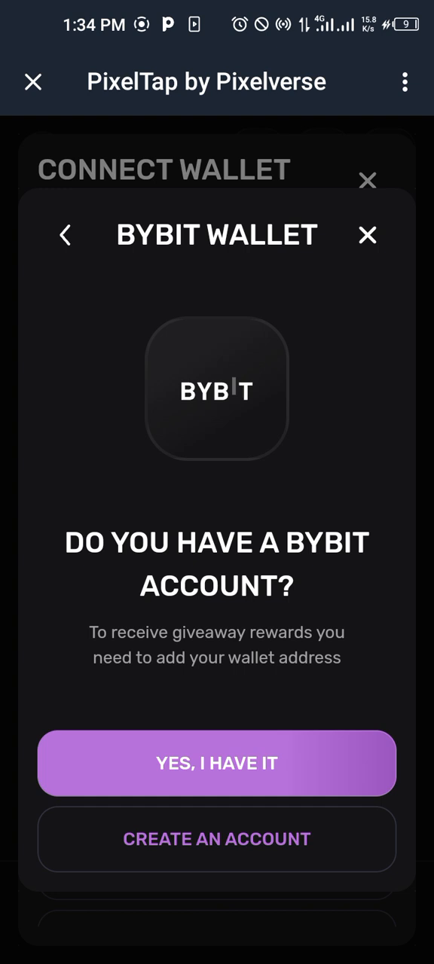
left_click(217, 762)
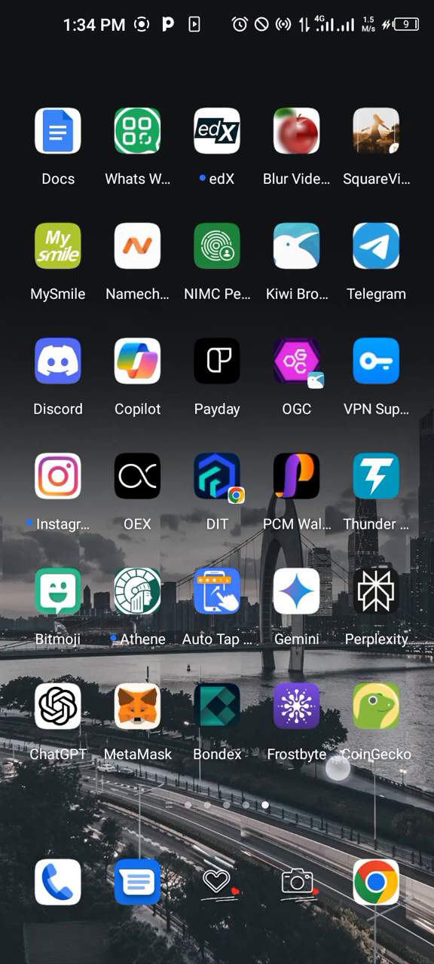
type("B")
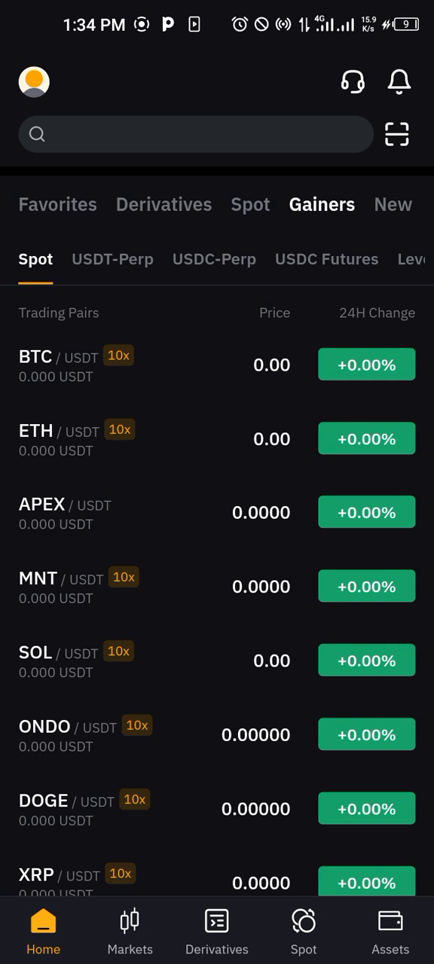
- In Bybit, start a deposit from Assets and pick USDT as the coin
left_click(390, 931)
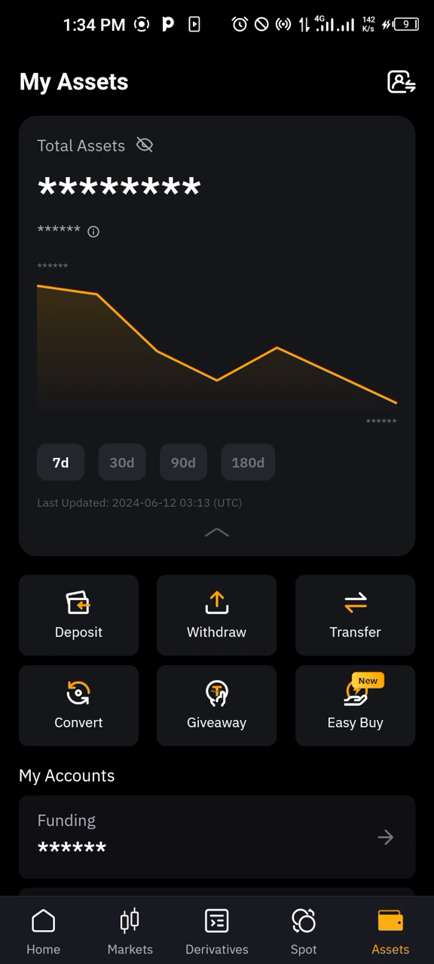
left_click(355, 704)
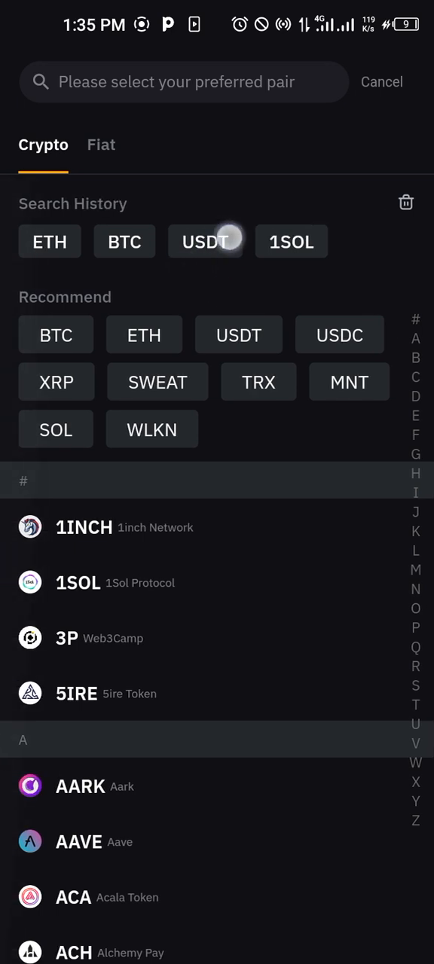
left_click(101, 144)
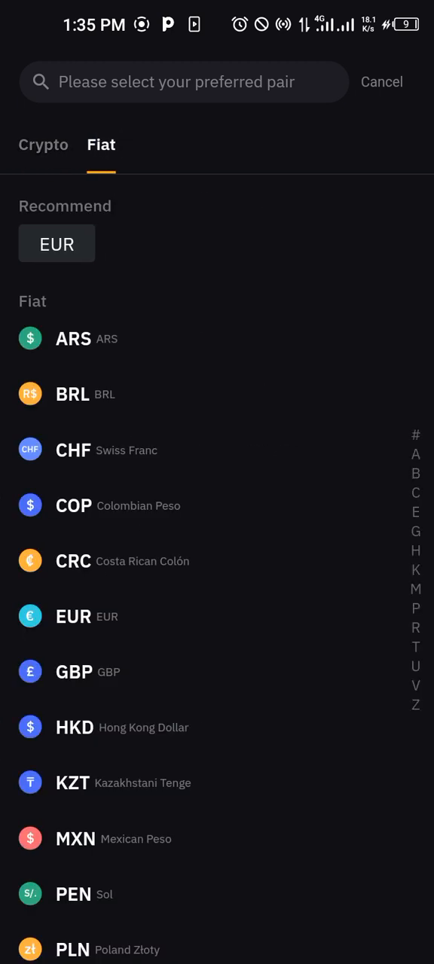
left_click(42, 145)
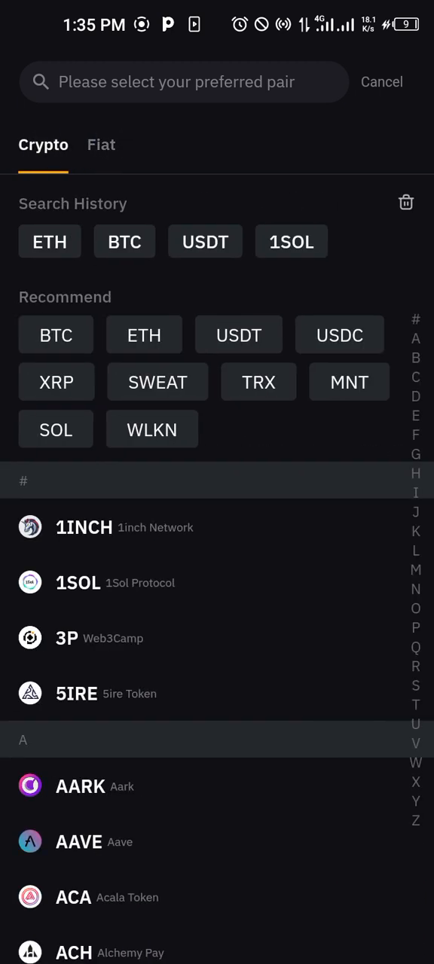
left_click(381, 81)
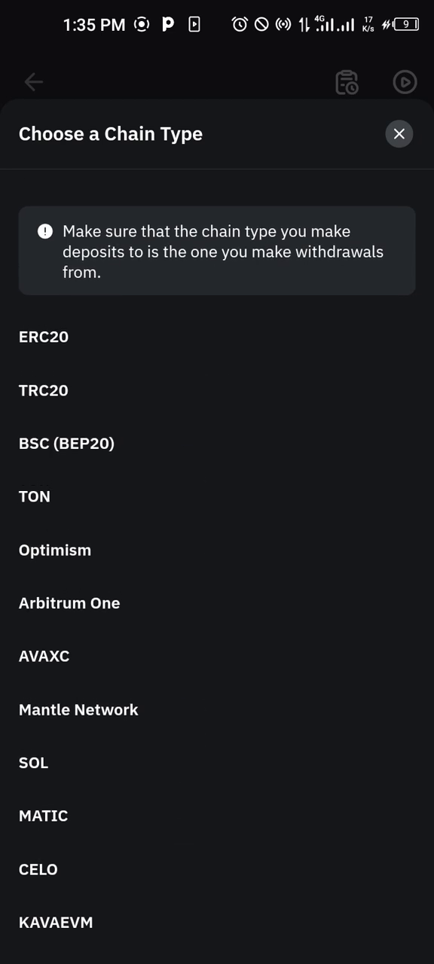
- Select the ERC20 network, acknowledge the warning, and copy the USDT wallet address
left_click(44, 337)
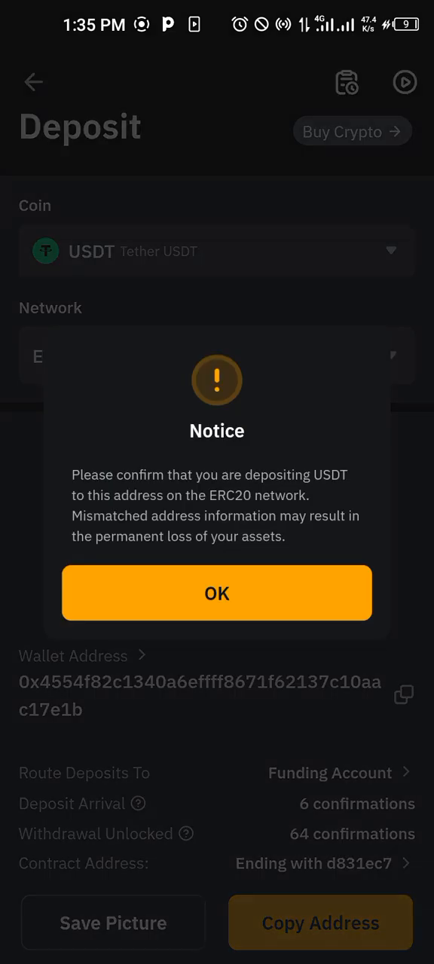
left_click(217, 593)
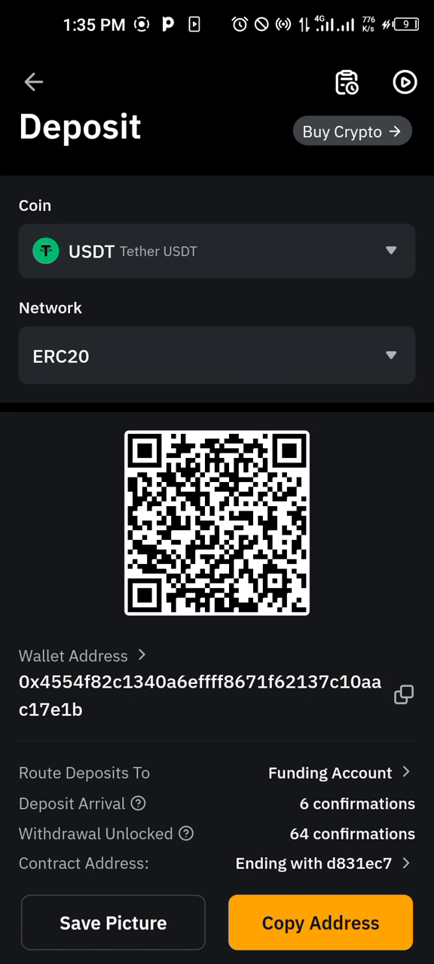
left_click(319, 922)
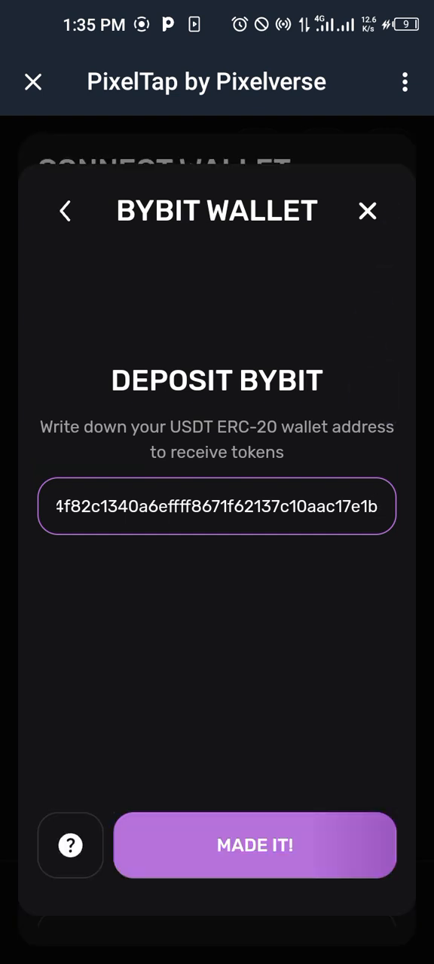
- Submit the pasted Bybit address with MADE IT! and dismiss the wallet connected message
left_click(255, 844)
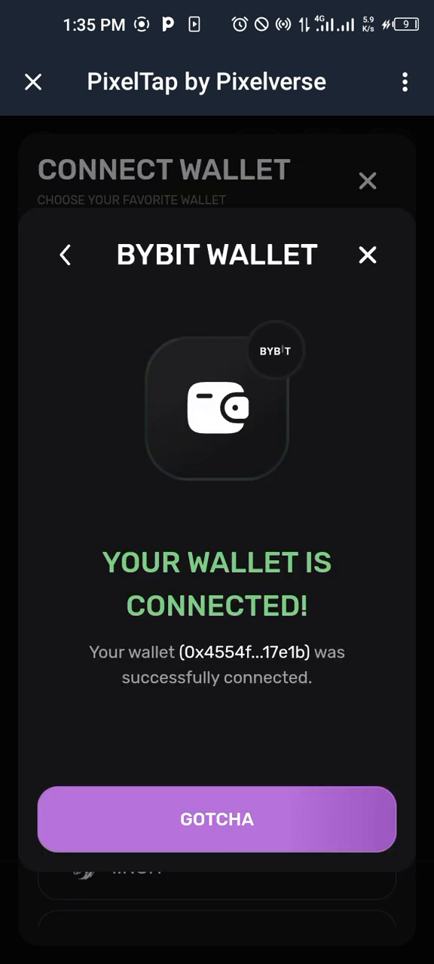
left_click(217, 819)
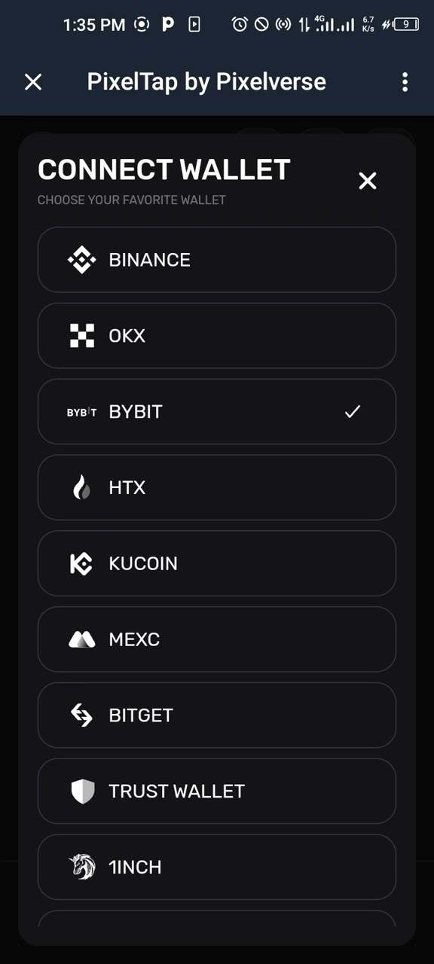
- Revisit the Binance option, then close the panel leaving Bybit as the connected wallet
left_click(216, 259)
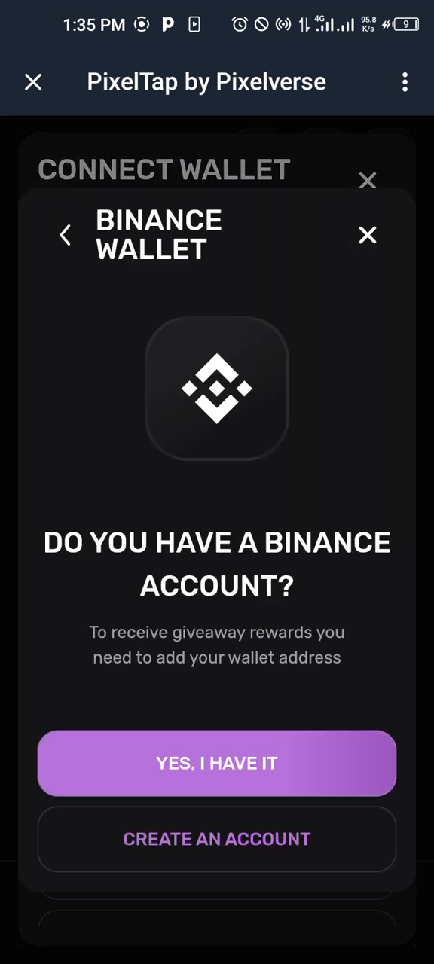
left_click(216, 762)
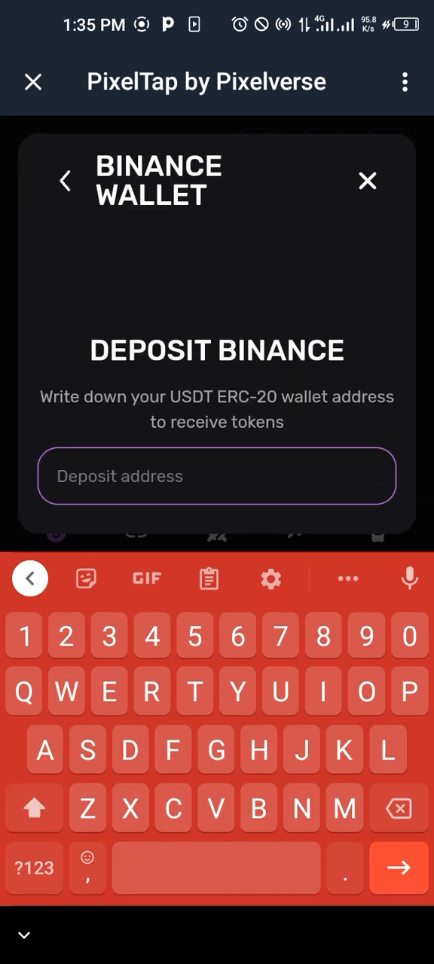
left_click(367, 180)
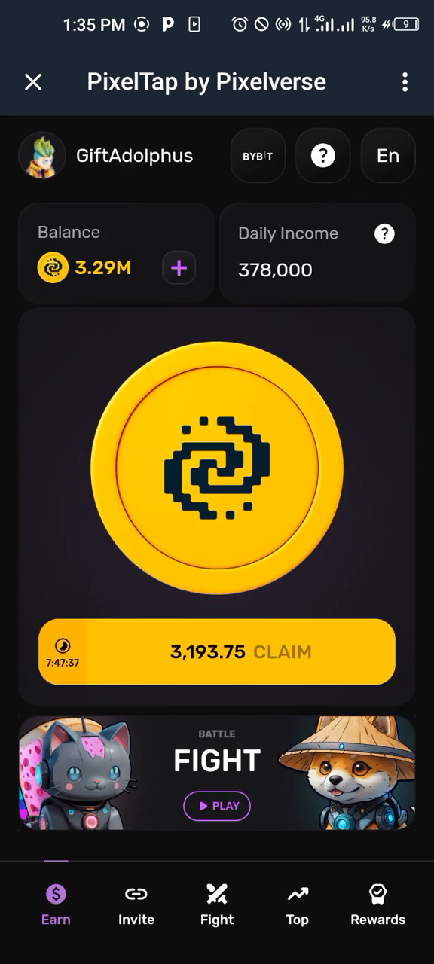